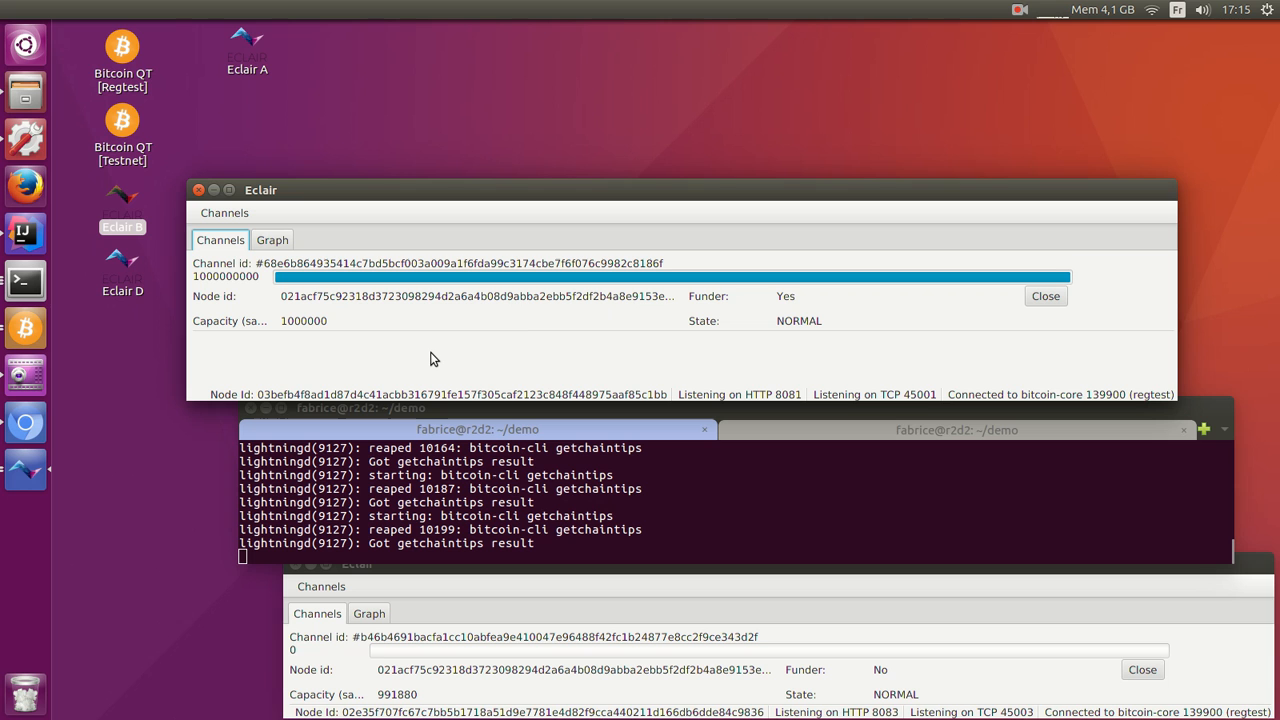
mouse_move(1015, 337)
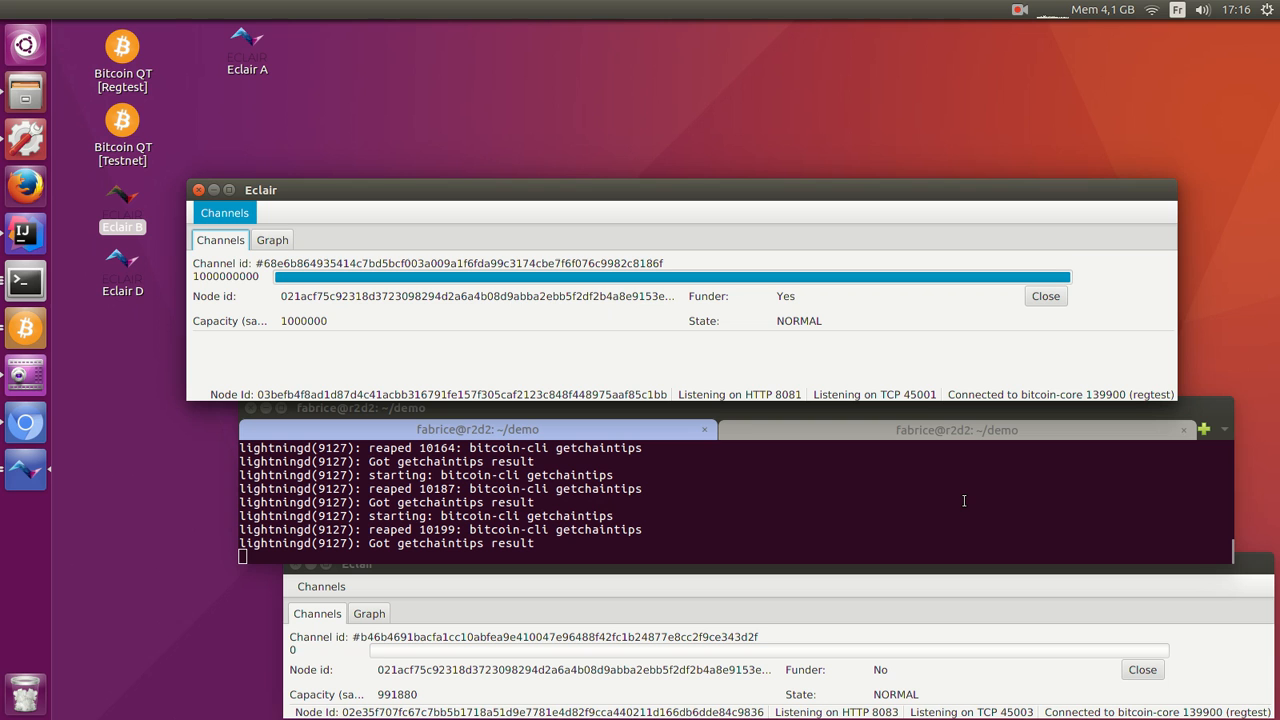
mouse_move(507, 318)
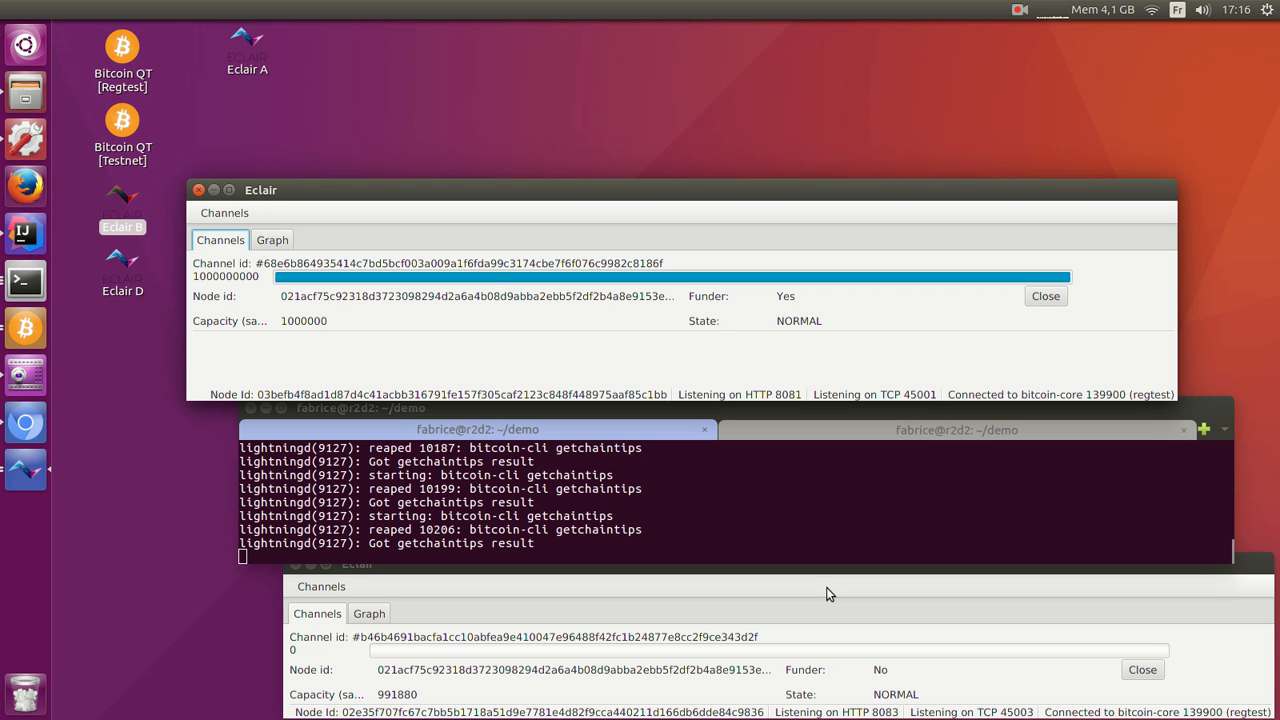
mouse_move(668, 333)
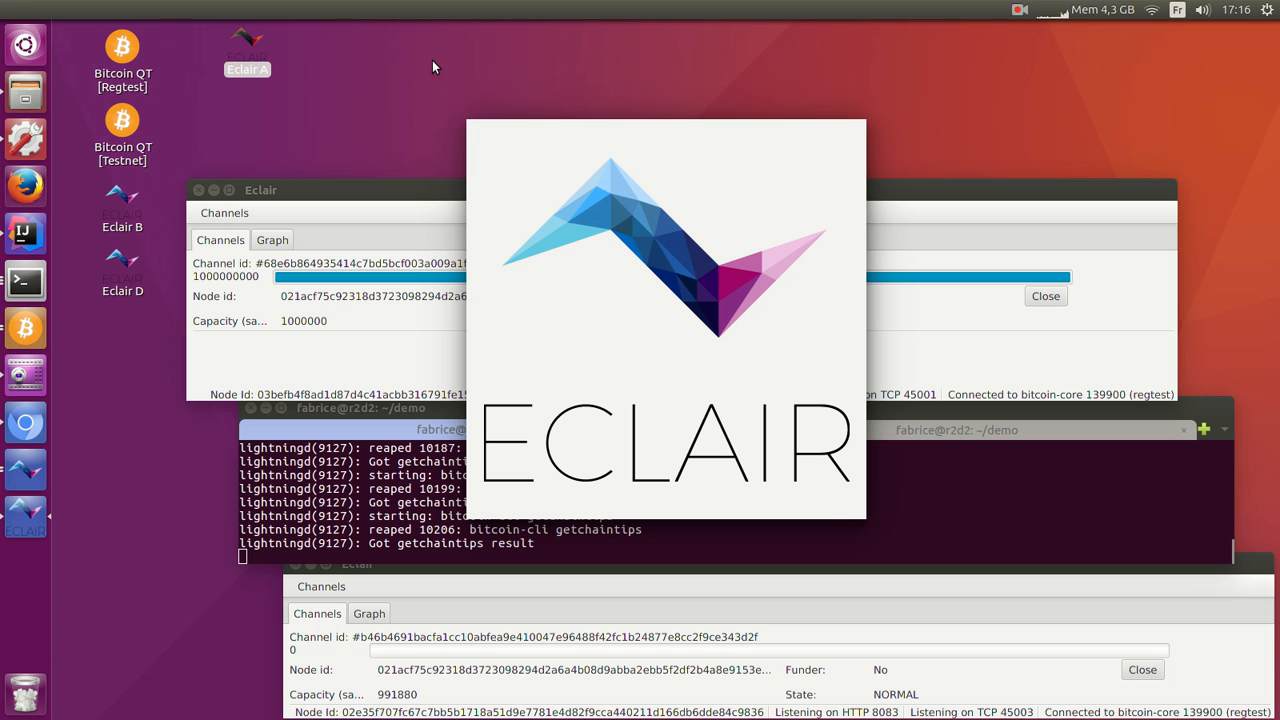
mouse_move(584, 127)
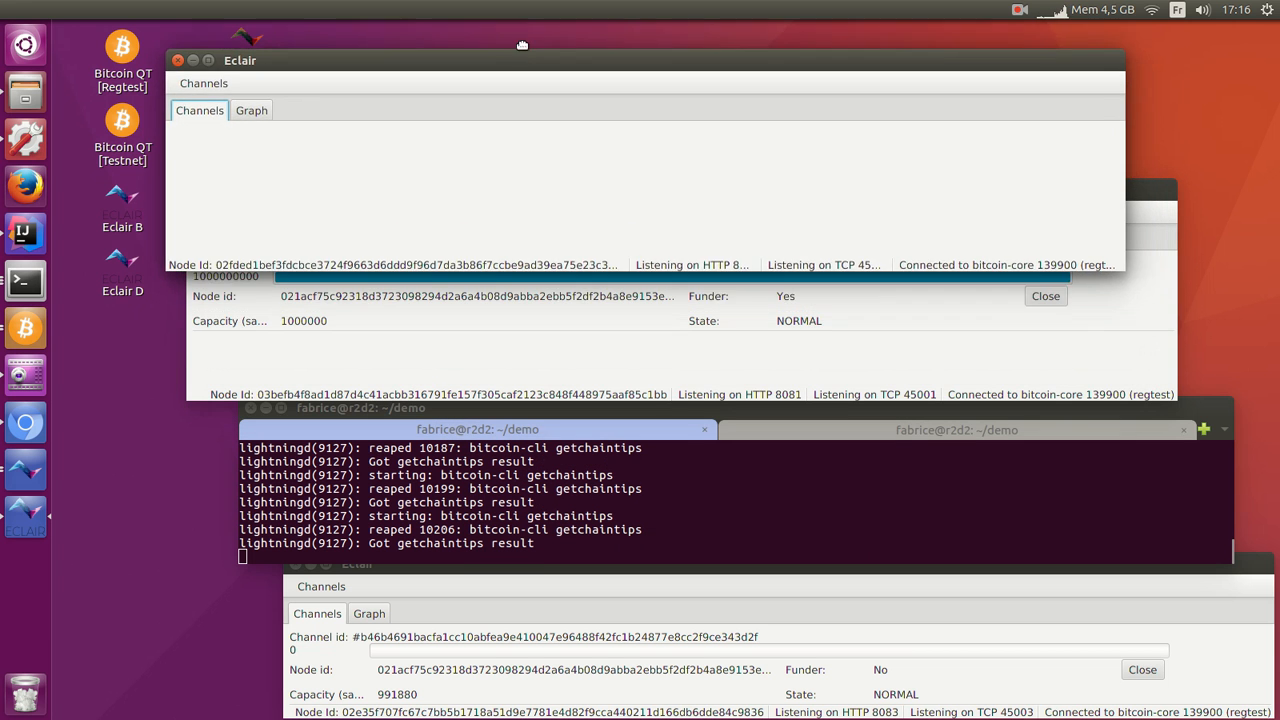
Step: Move the newly launched node's window aside to reach the open-channel form
left_click_drag(522, 45, 478, 45)
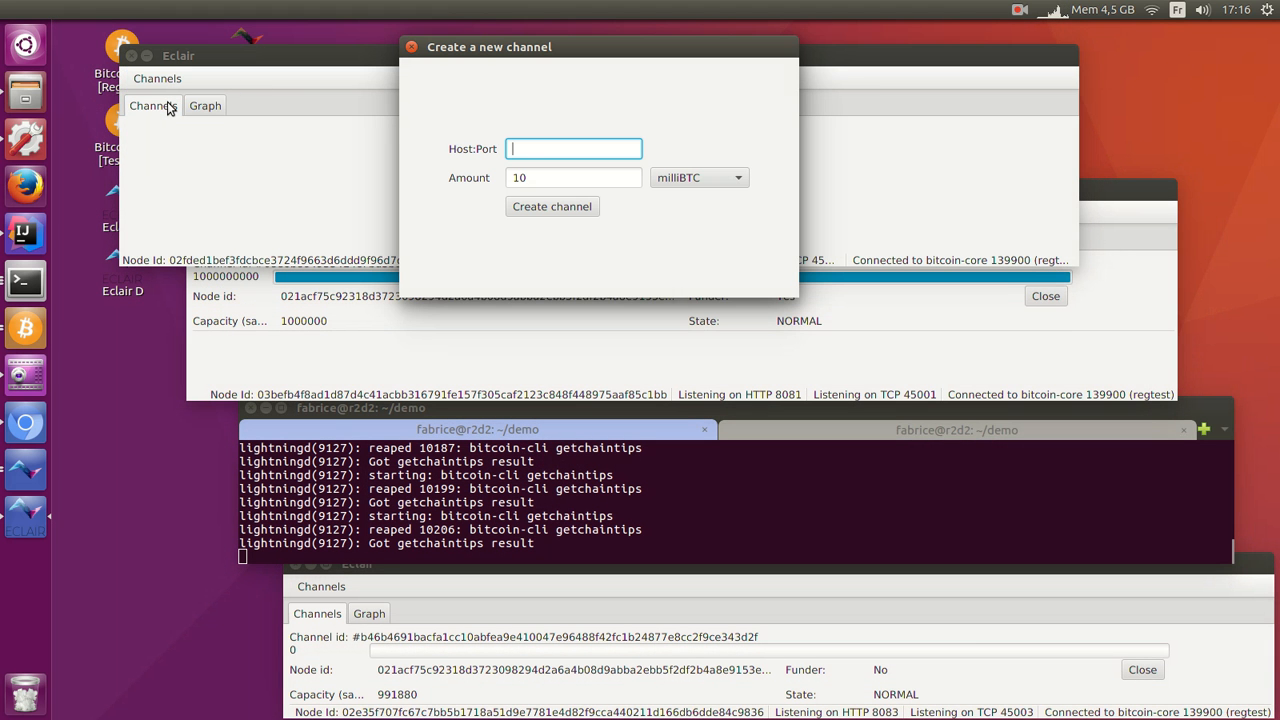
Step: Enter localhost:45001 as Host:Port and create the 10 milliBTC channel to that peer
type("loalhos")
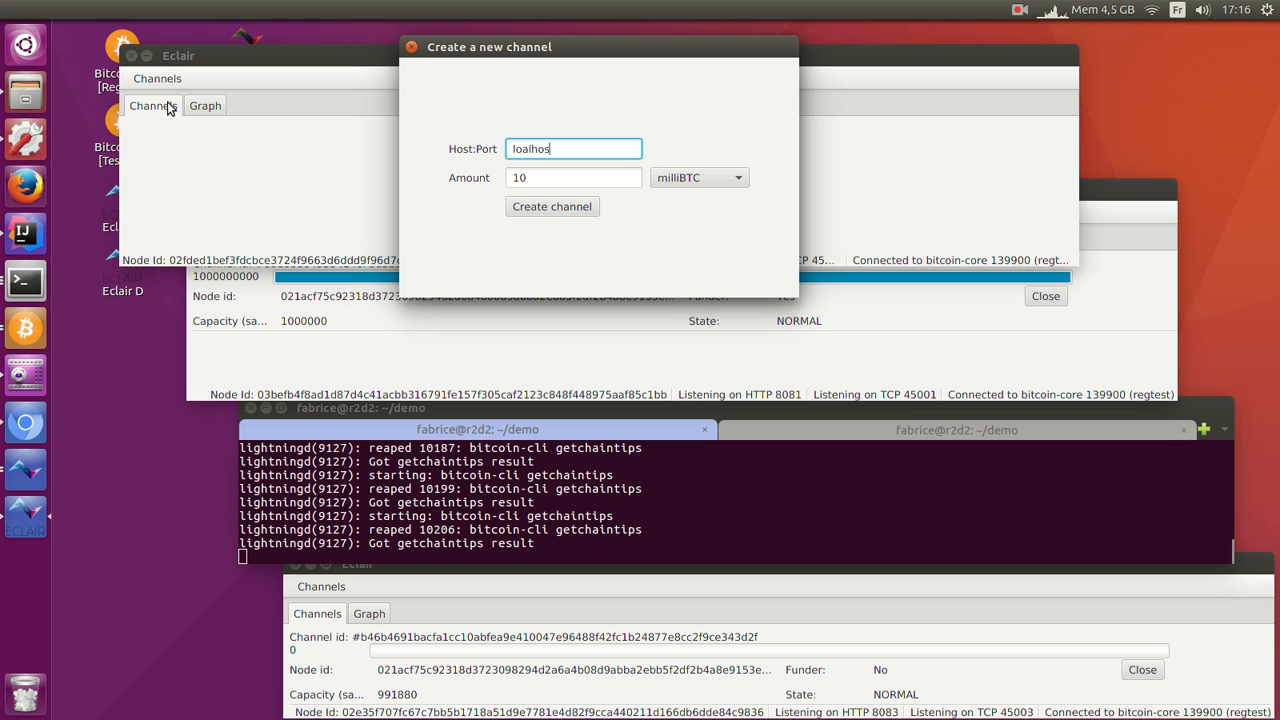
key("BackSpace")
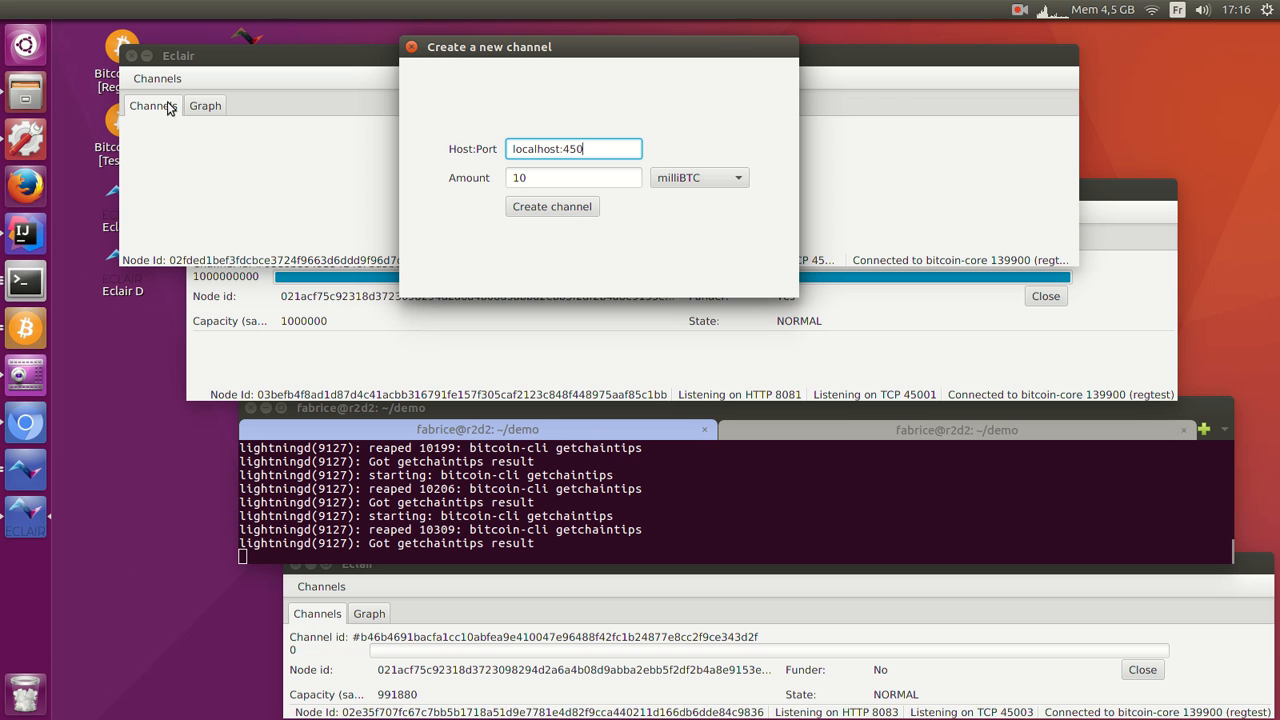
type("01")
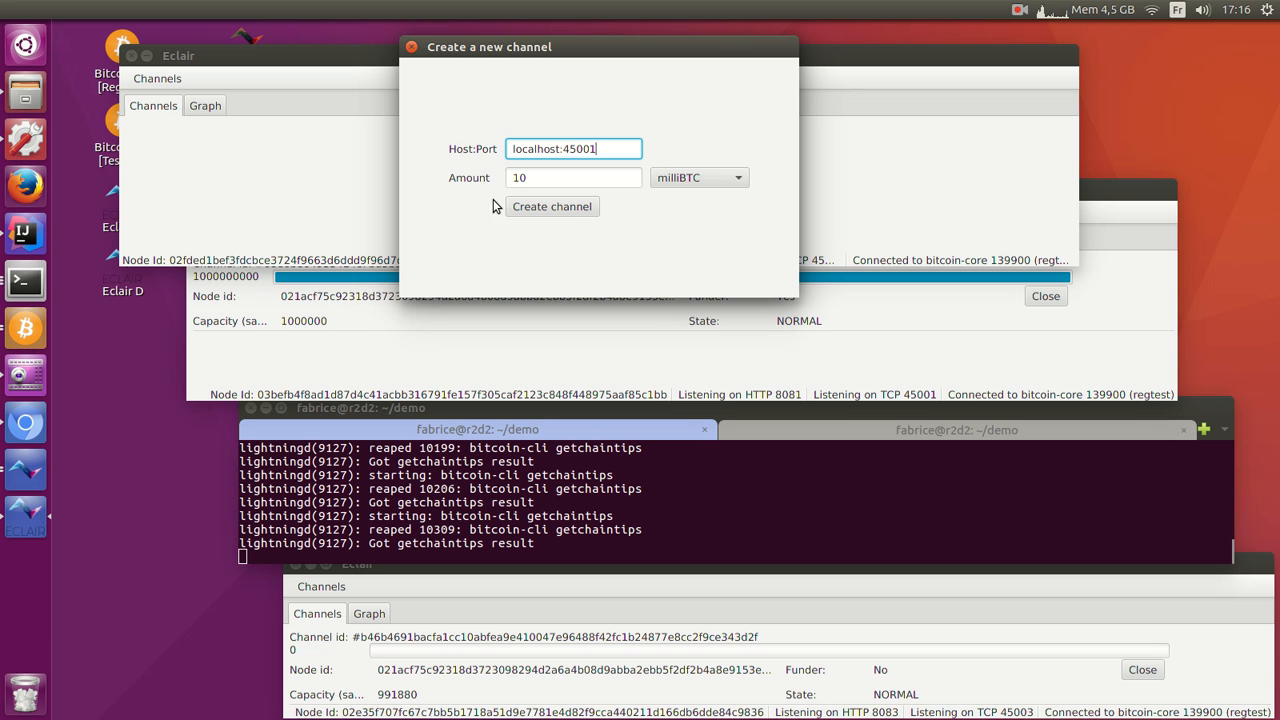
left_click(552, 206)
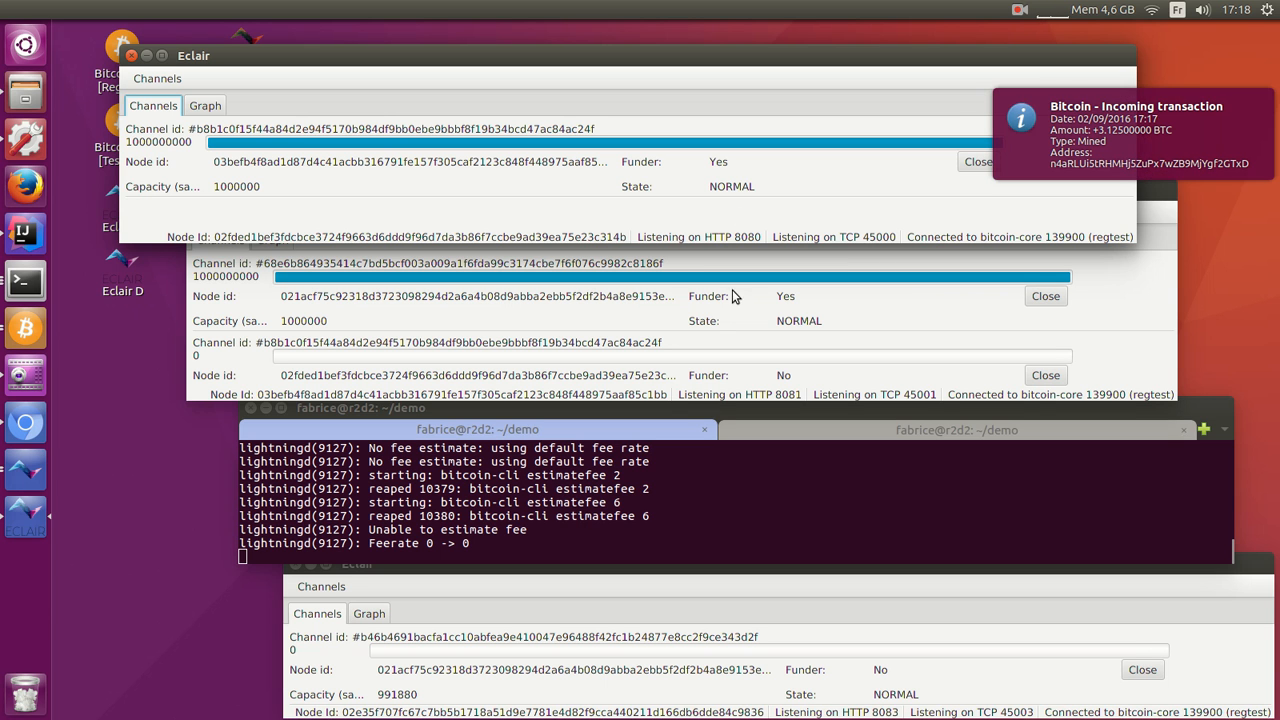
Step: Generate a 42000000 msat receive-payment request on the port-45003 node
left_click(321, 586)
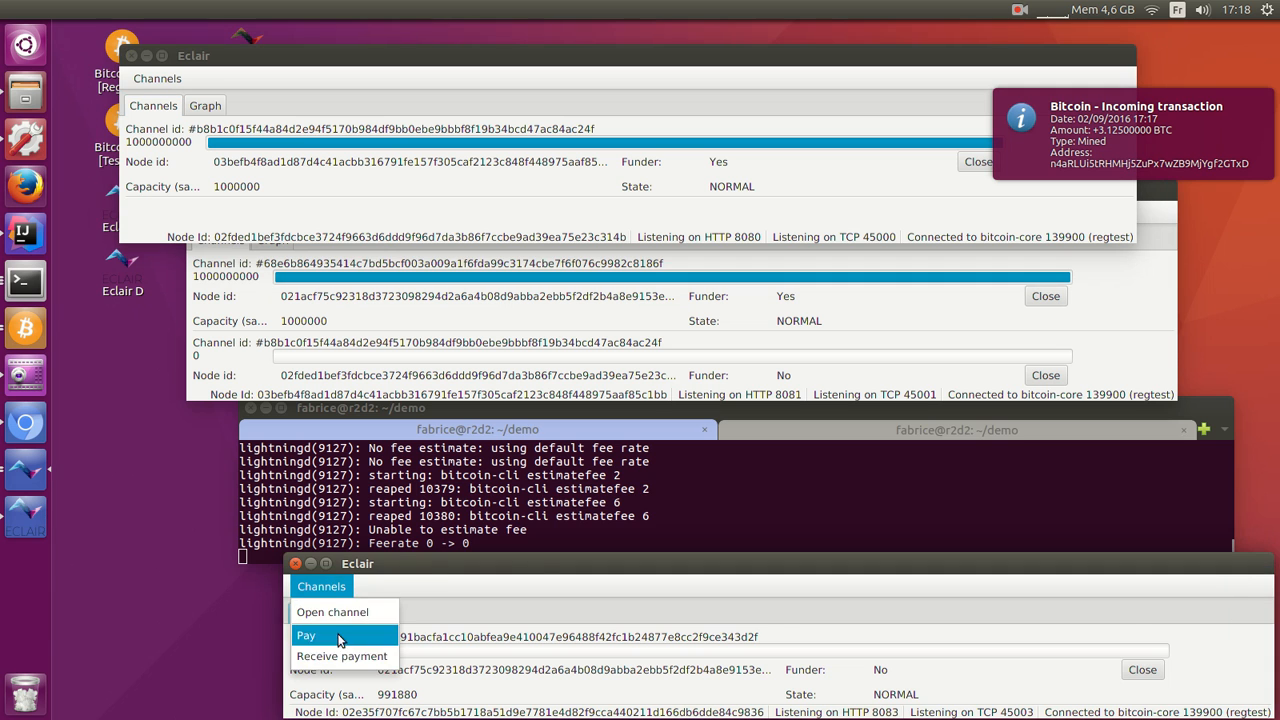
left_click(341, 655)
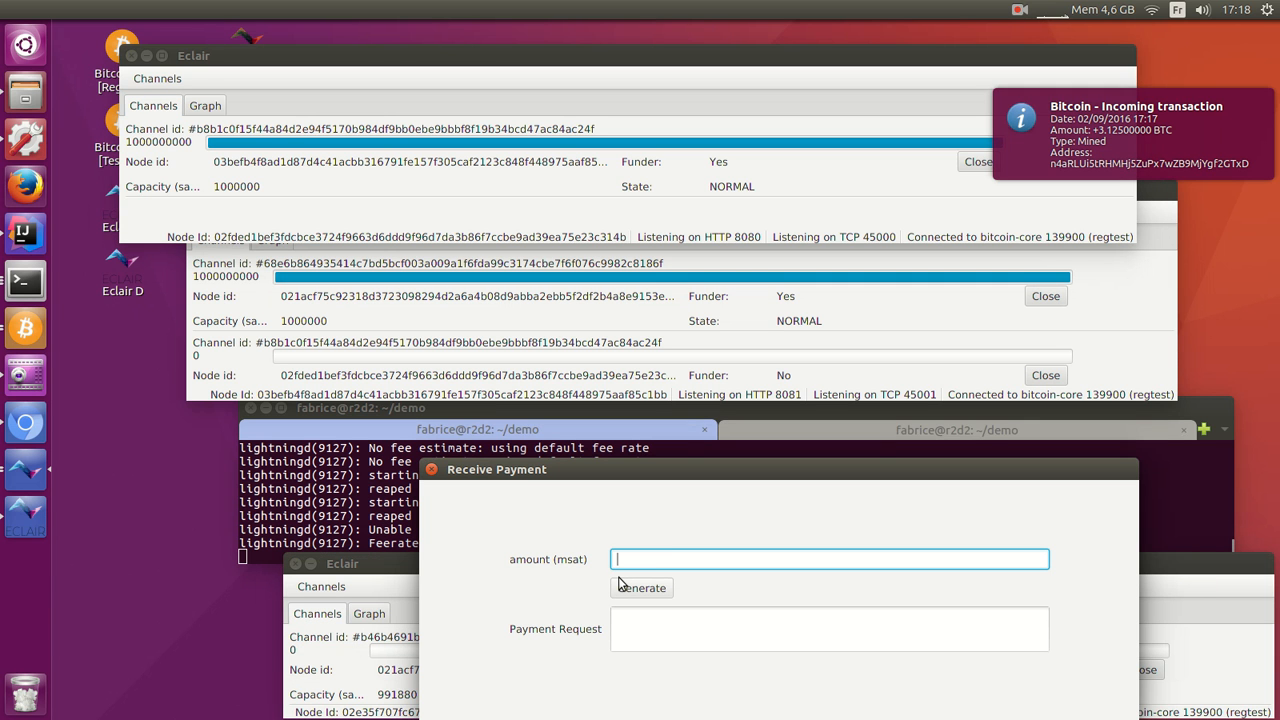
type("42000000")
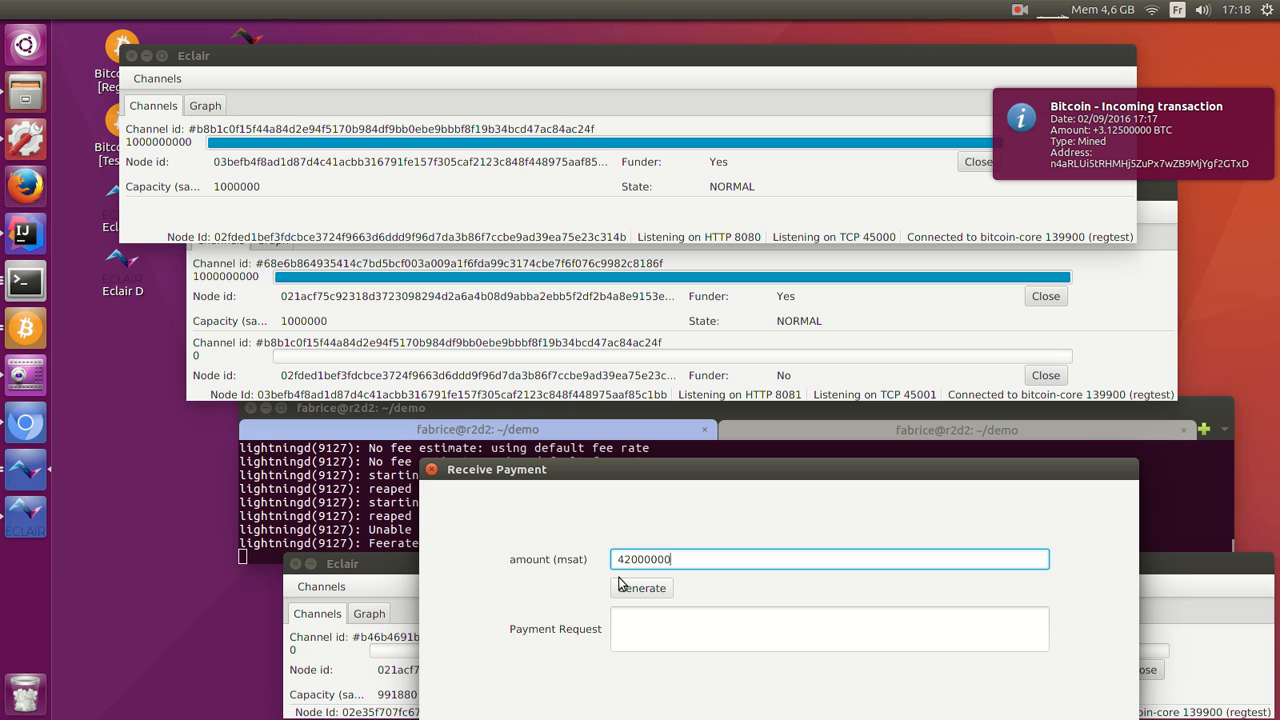
left_click(641, 587)
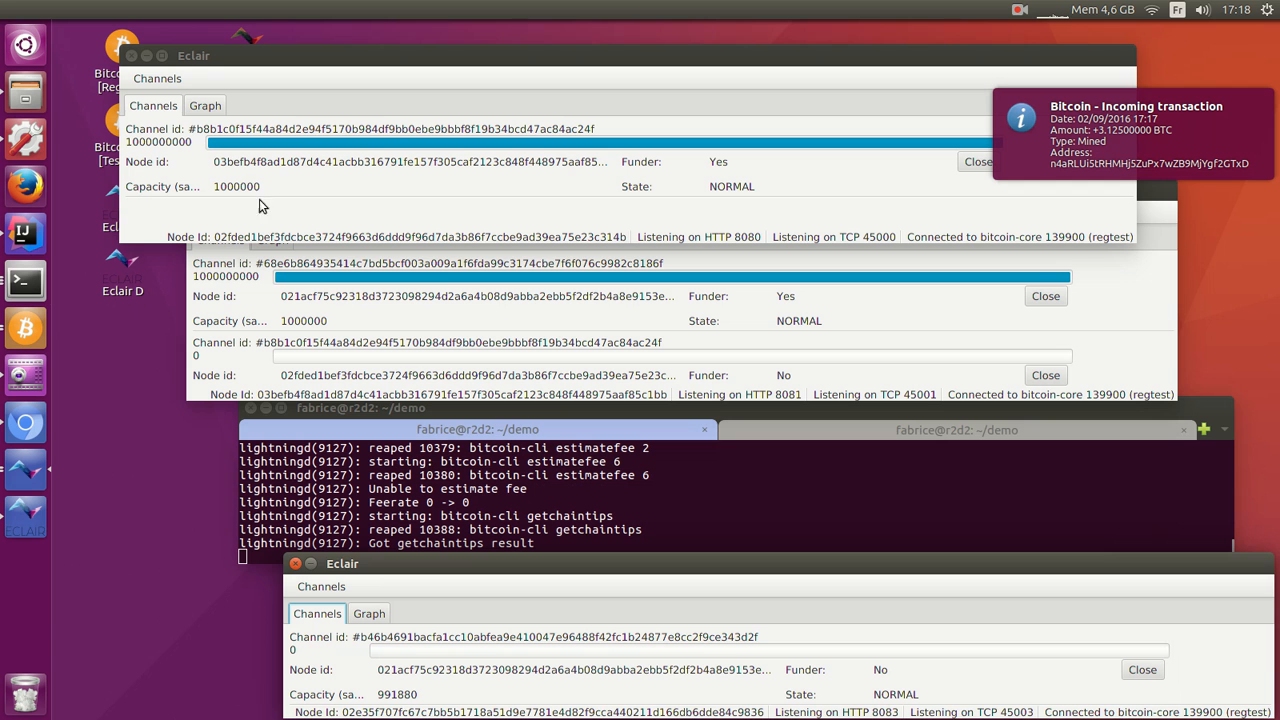
Step: Paste the 42000000 msat payment request into the new node's Pay form and send it
left_click(157, 78)
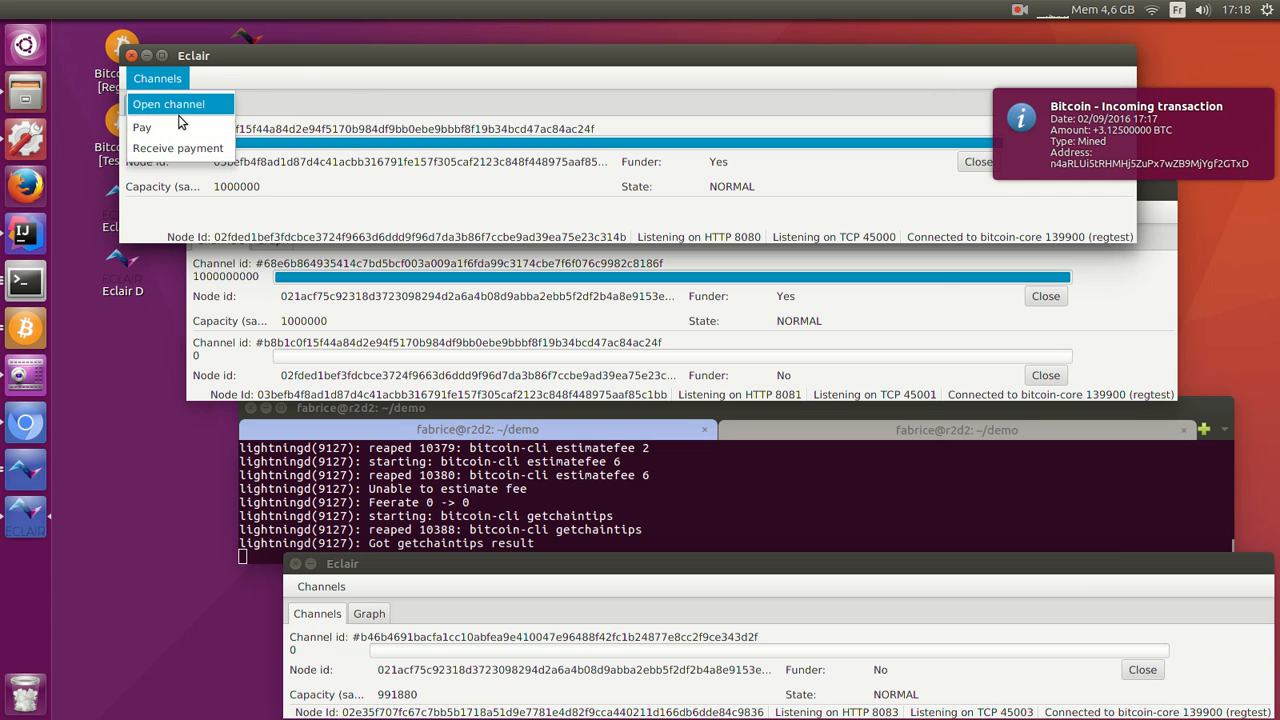
left_click(142, 127)
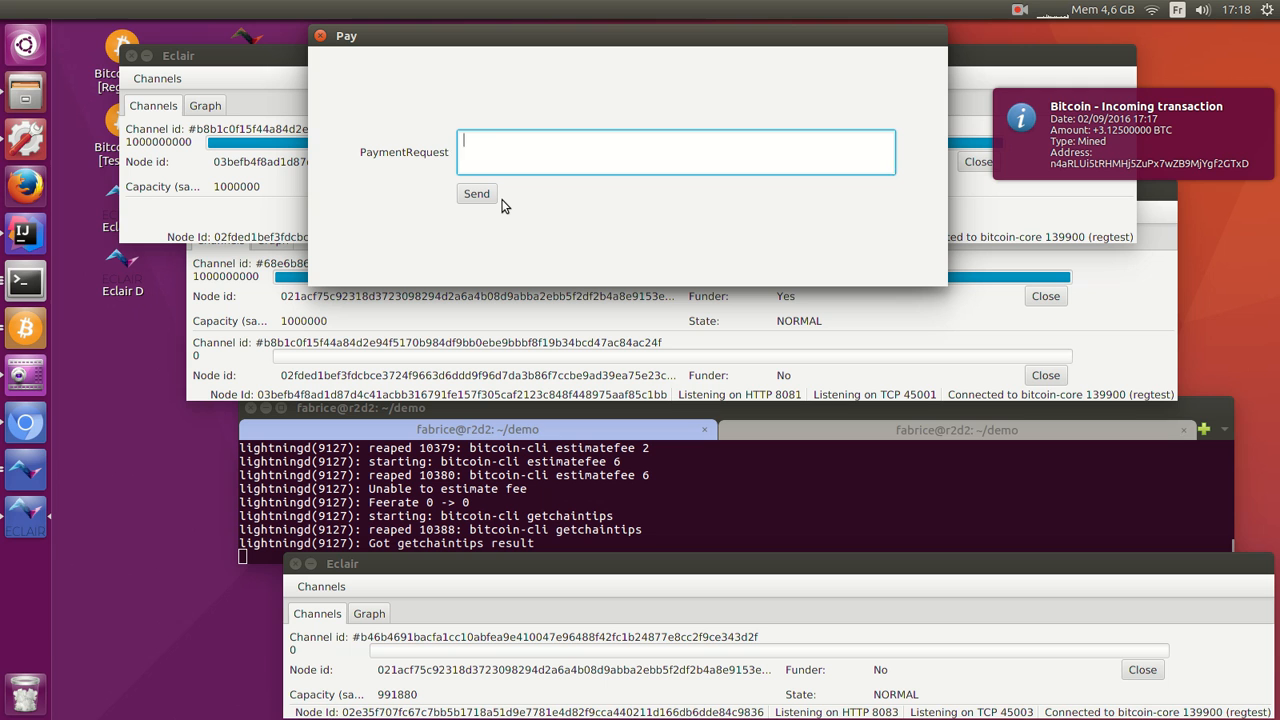
type("02e35f707fc67c7bb5b1718a51d9e7781e4d82f9cca440211d166db6dde84c9836:42000000:227fe150a4cbef3f94791030fbafc1fd65efea2f0ac09c50449956d93b62a669")
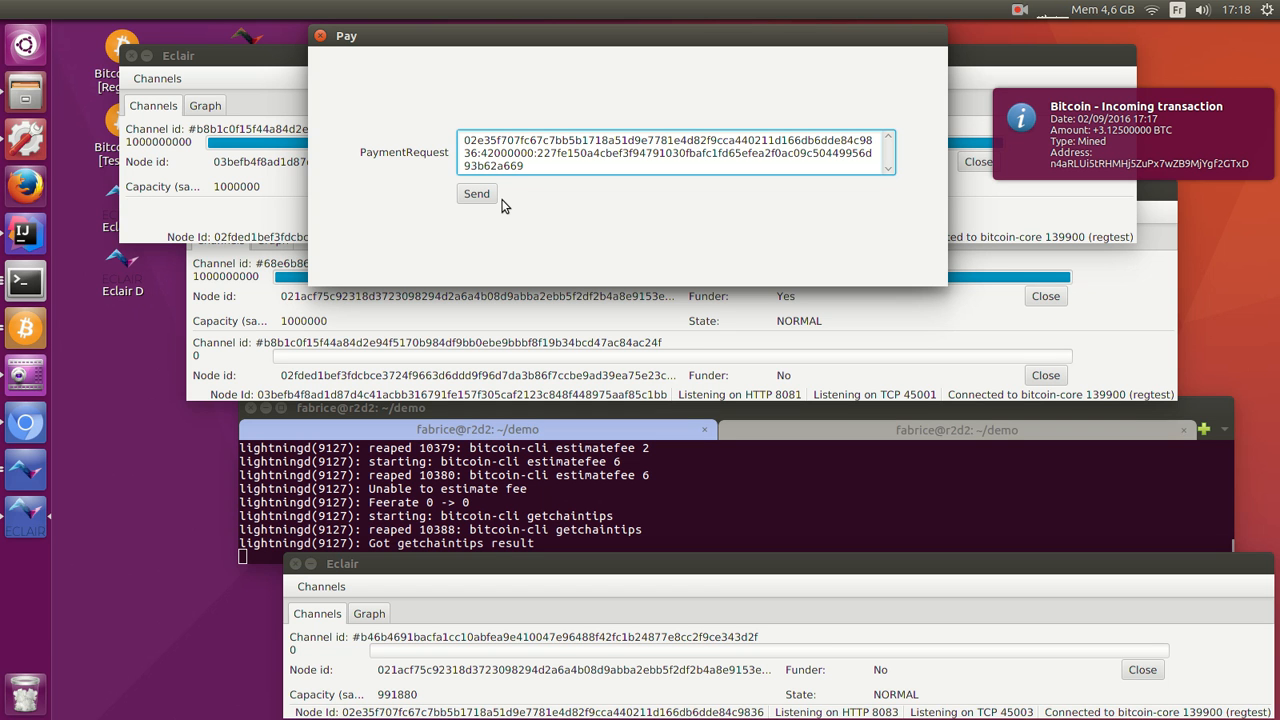
left_click(476, 193)
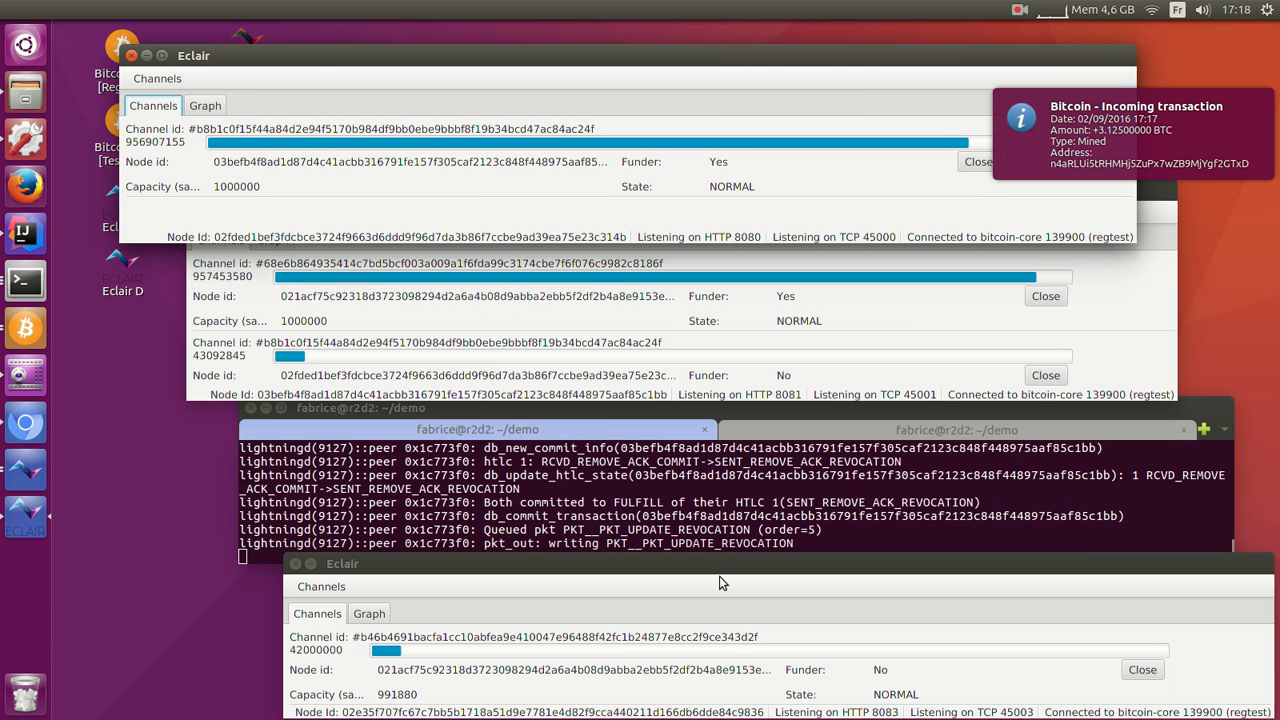
mouse_move(355, 637)
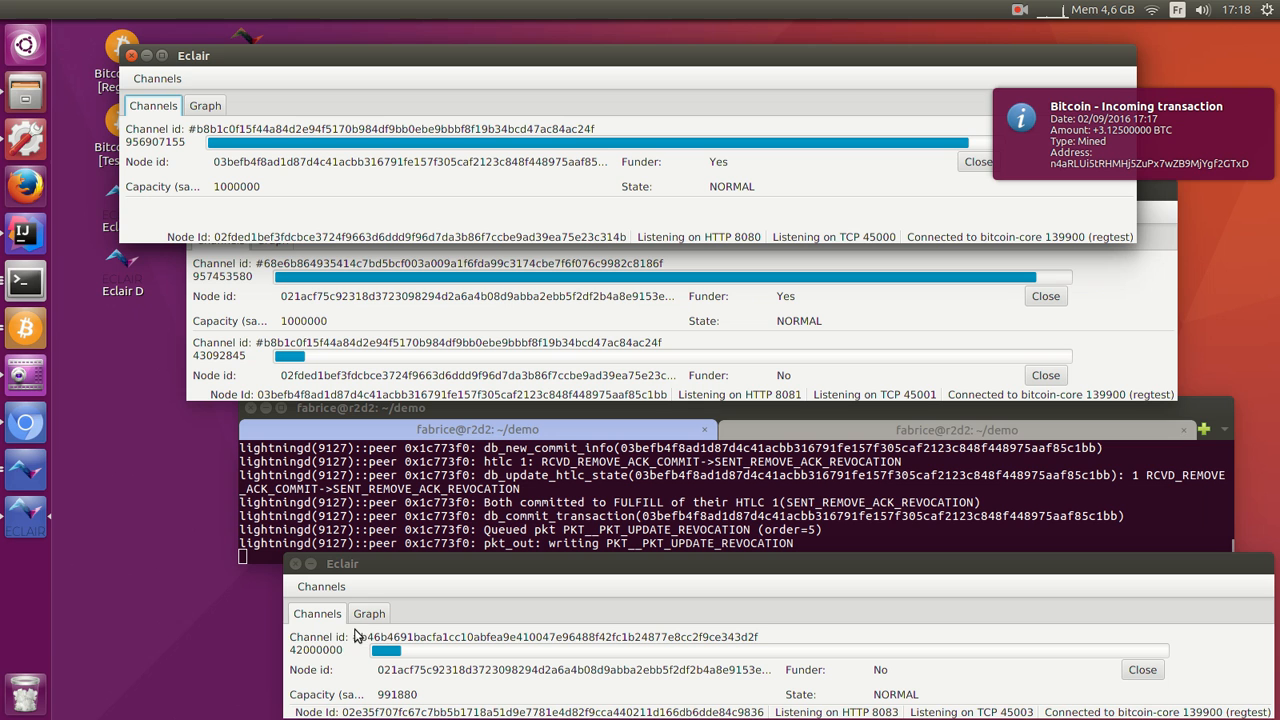